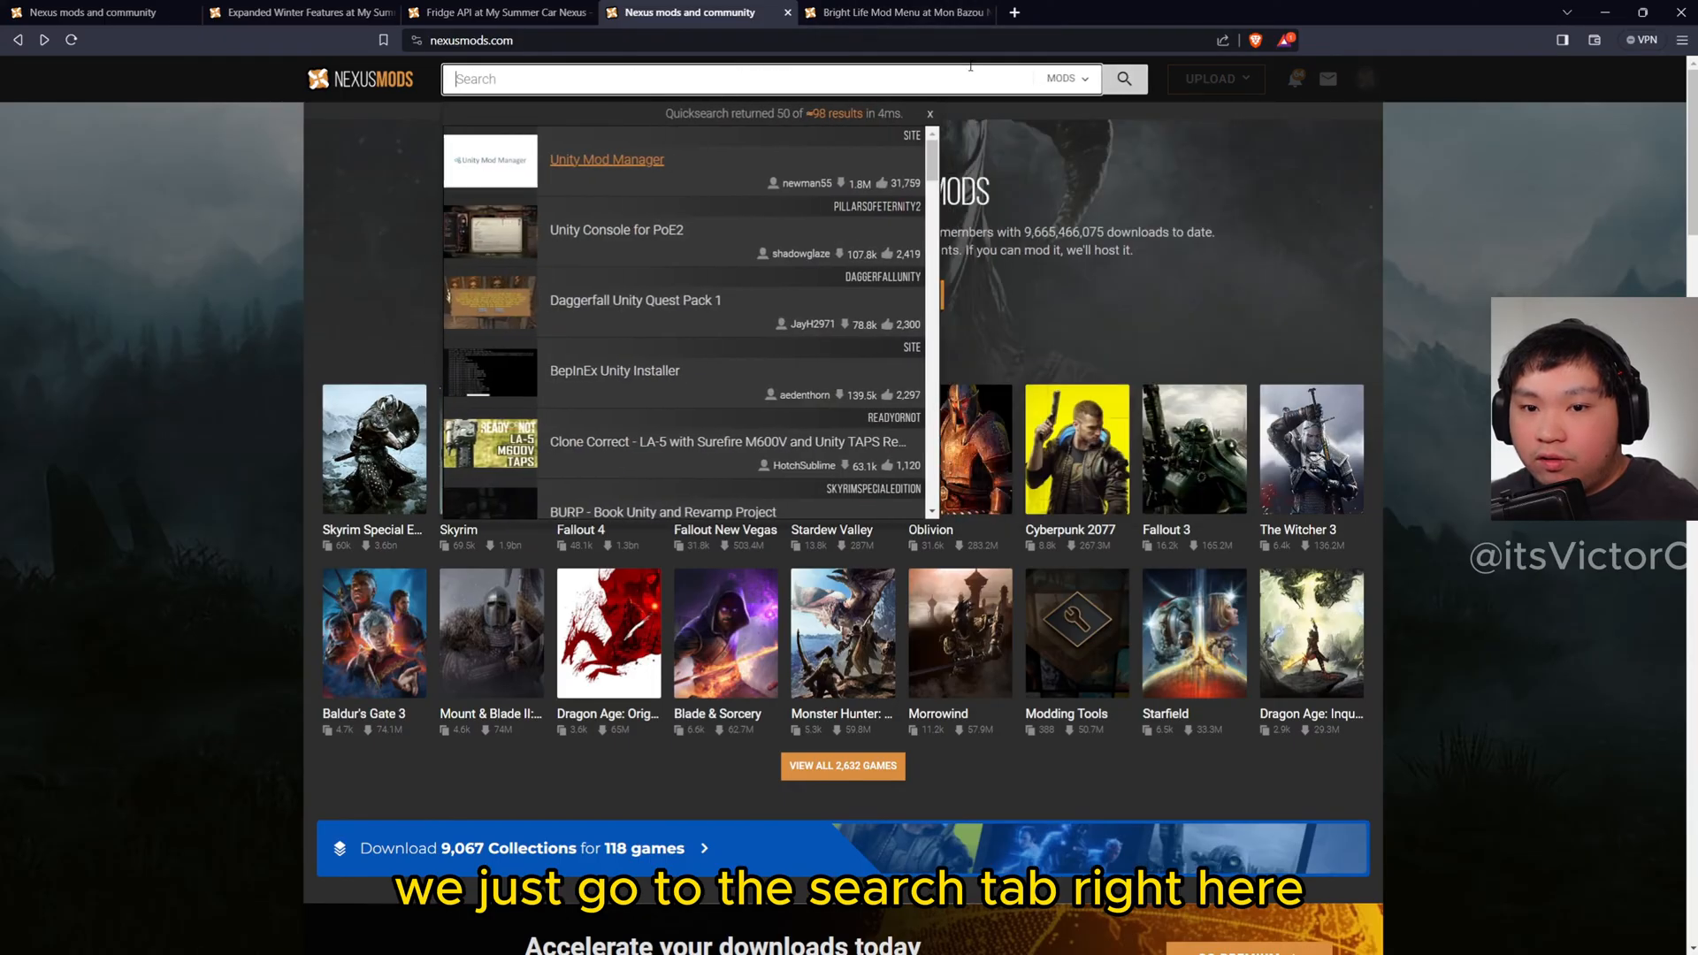
# Search Nexus Mods for 'unity' and open the BepInEx Unity Installer result
pyautogui.write('unity in')
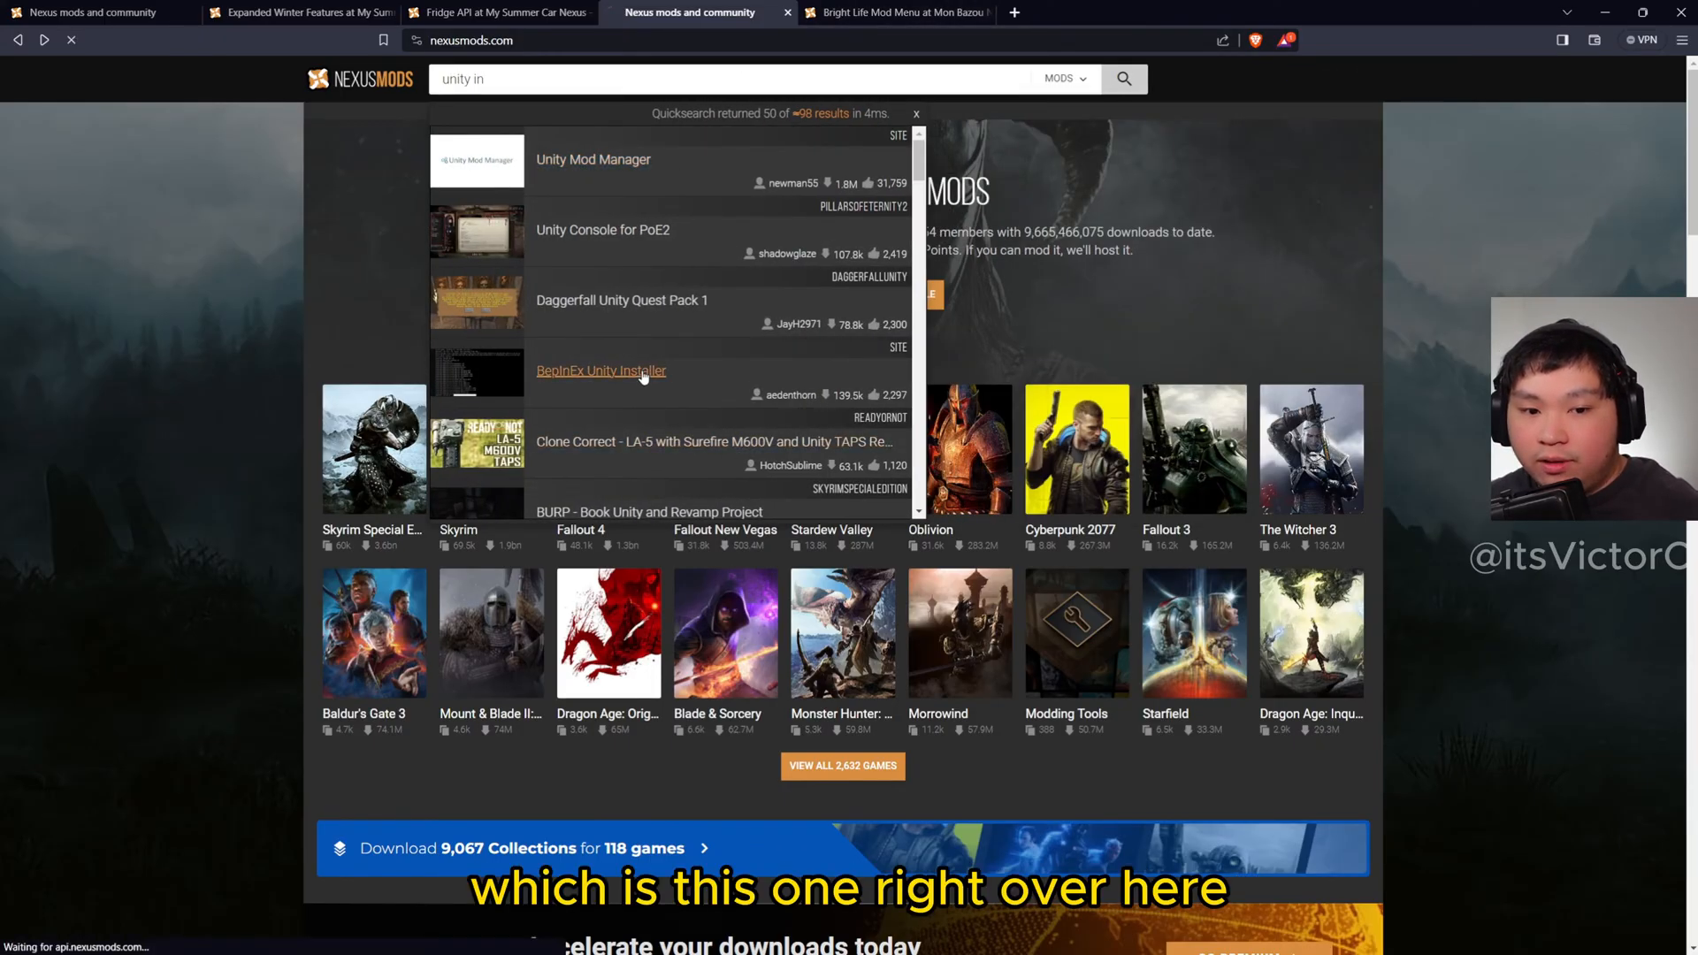
pyautogui.click(600, 370)
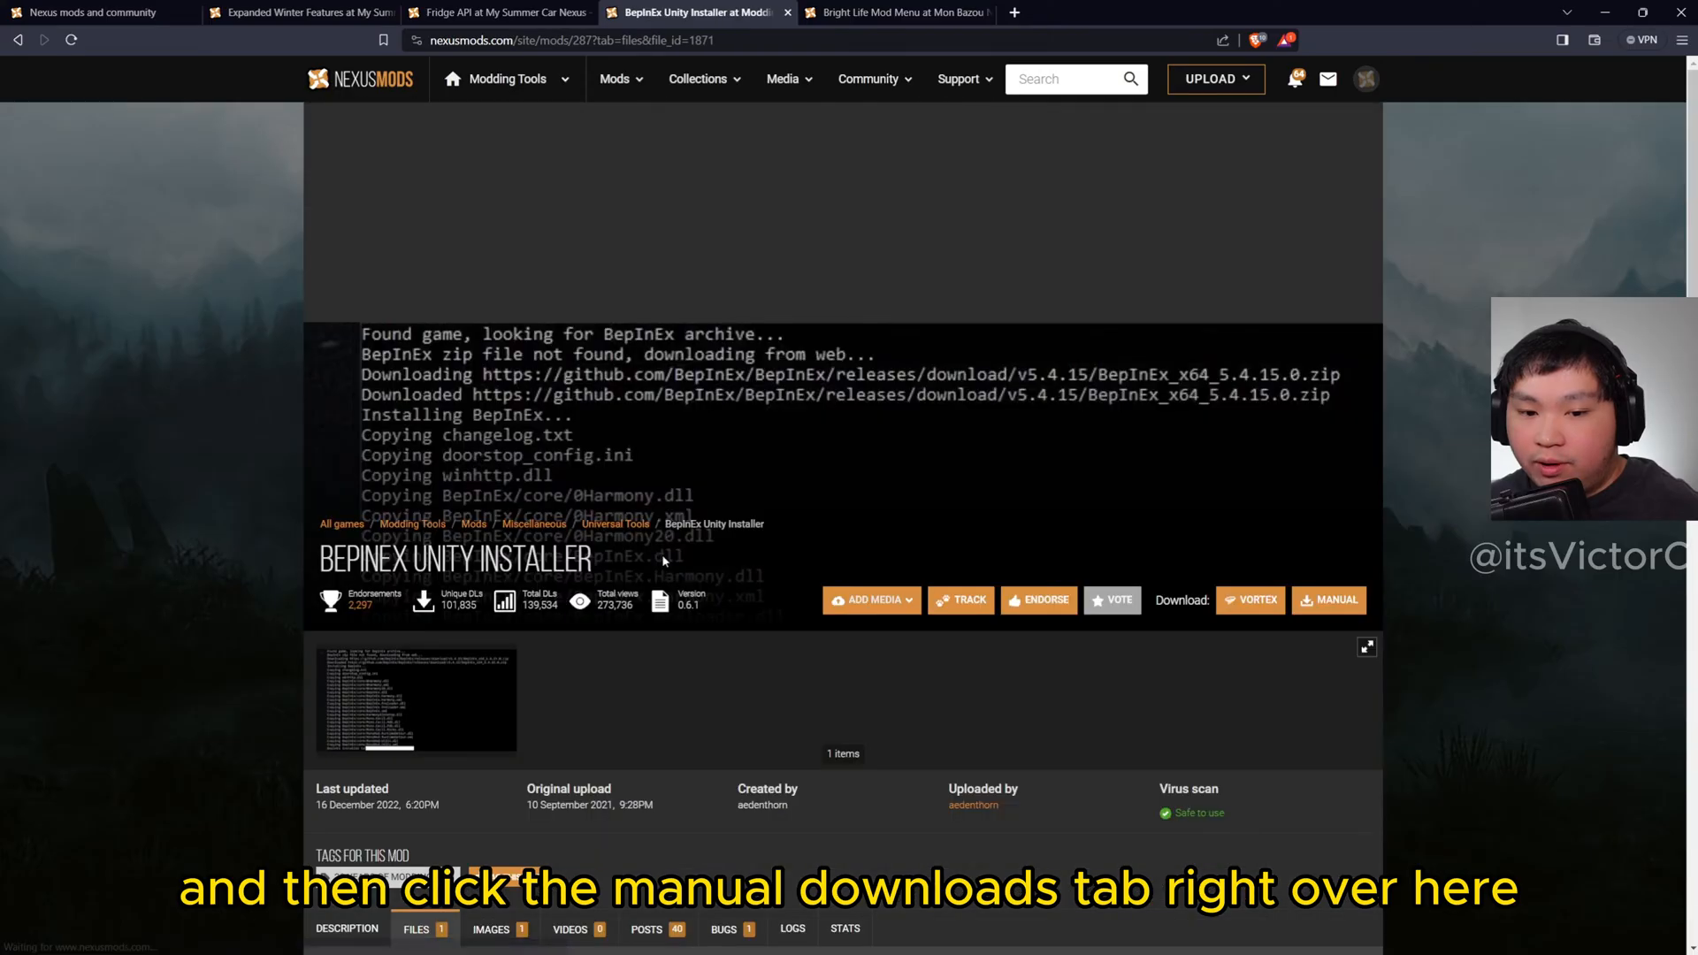
# Manually download the BepInEx Unity Installer zip to Downloads
pyautogui.click(1328, 599)
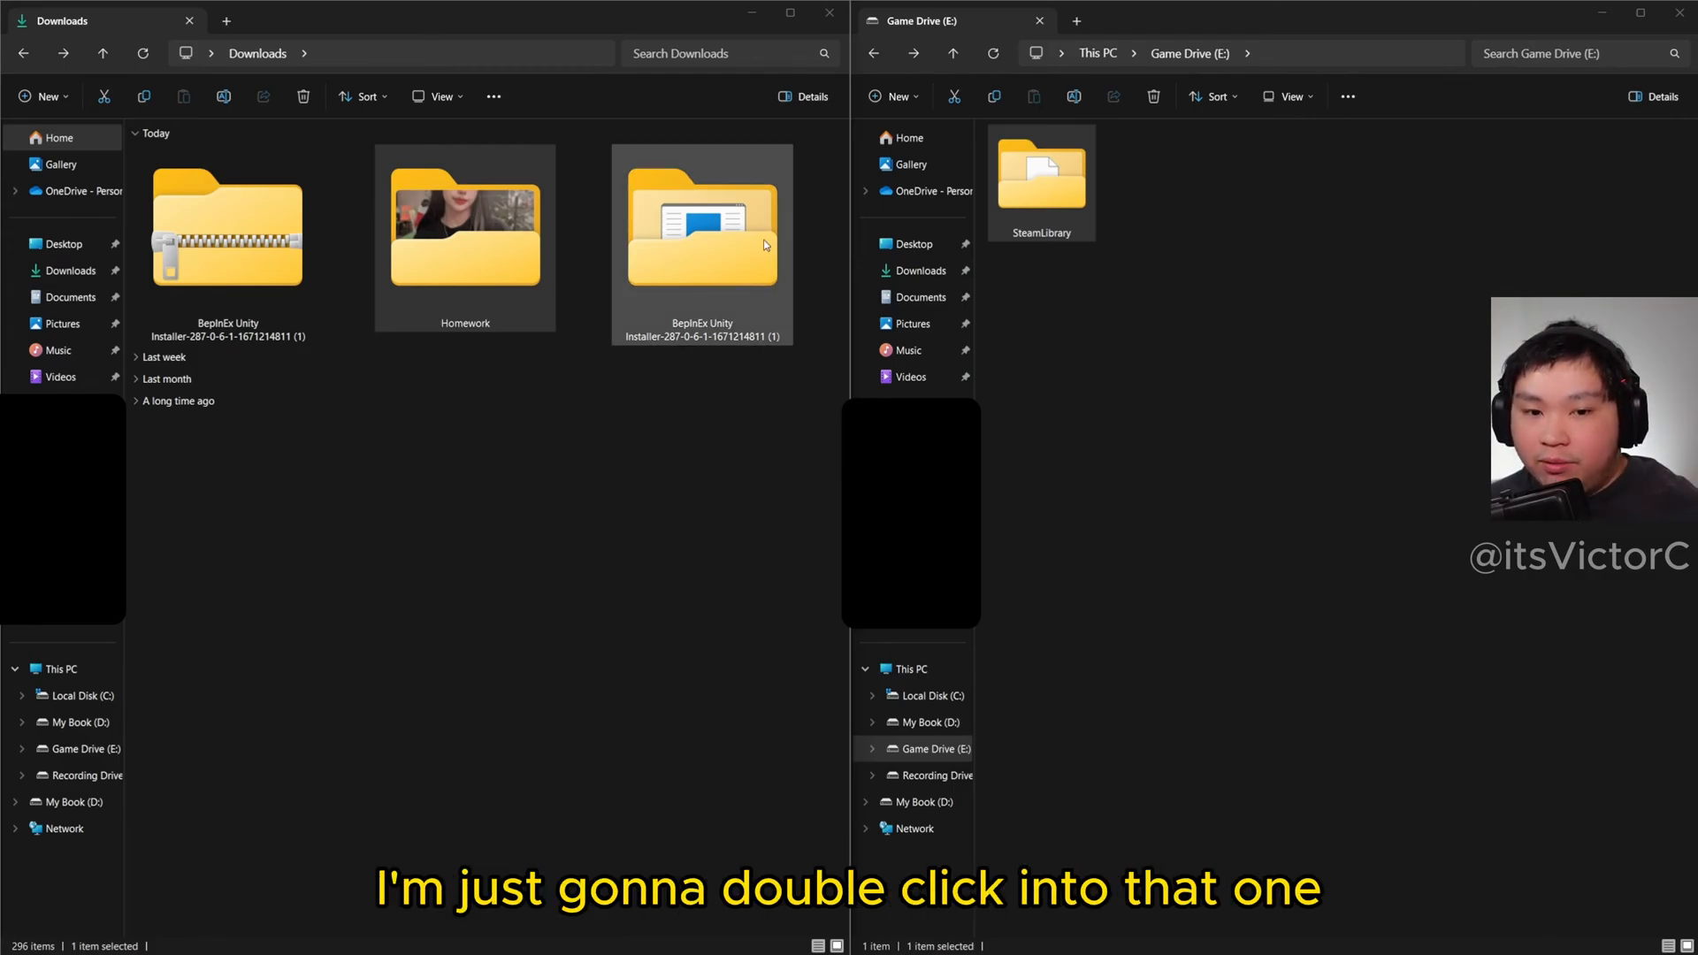
# Open the extracted folder containing the BepInExUnityInstaller application
pyautogui.doubleClick(702, 223)
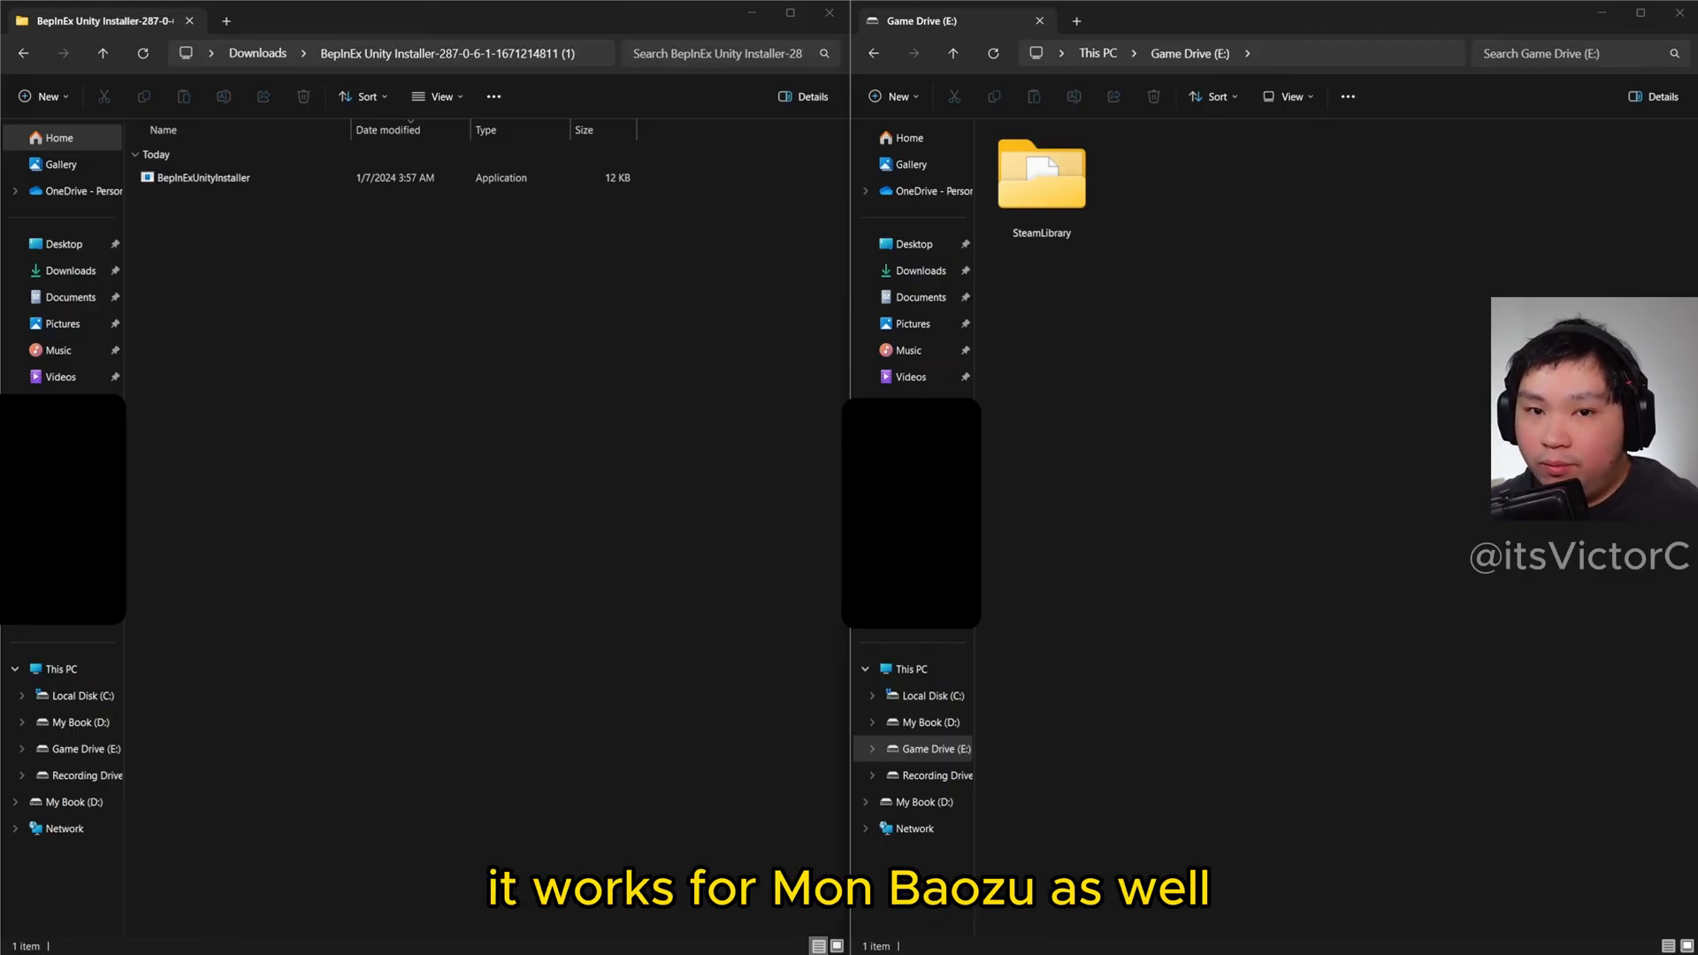
# Copy BepInExUnityInstaller into SteamLibrary\steamapps\common\MonBazou
pyautogui.click(202, 177)
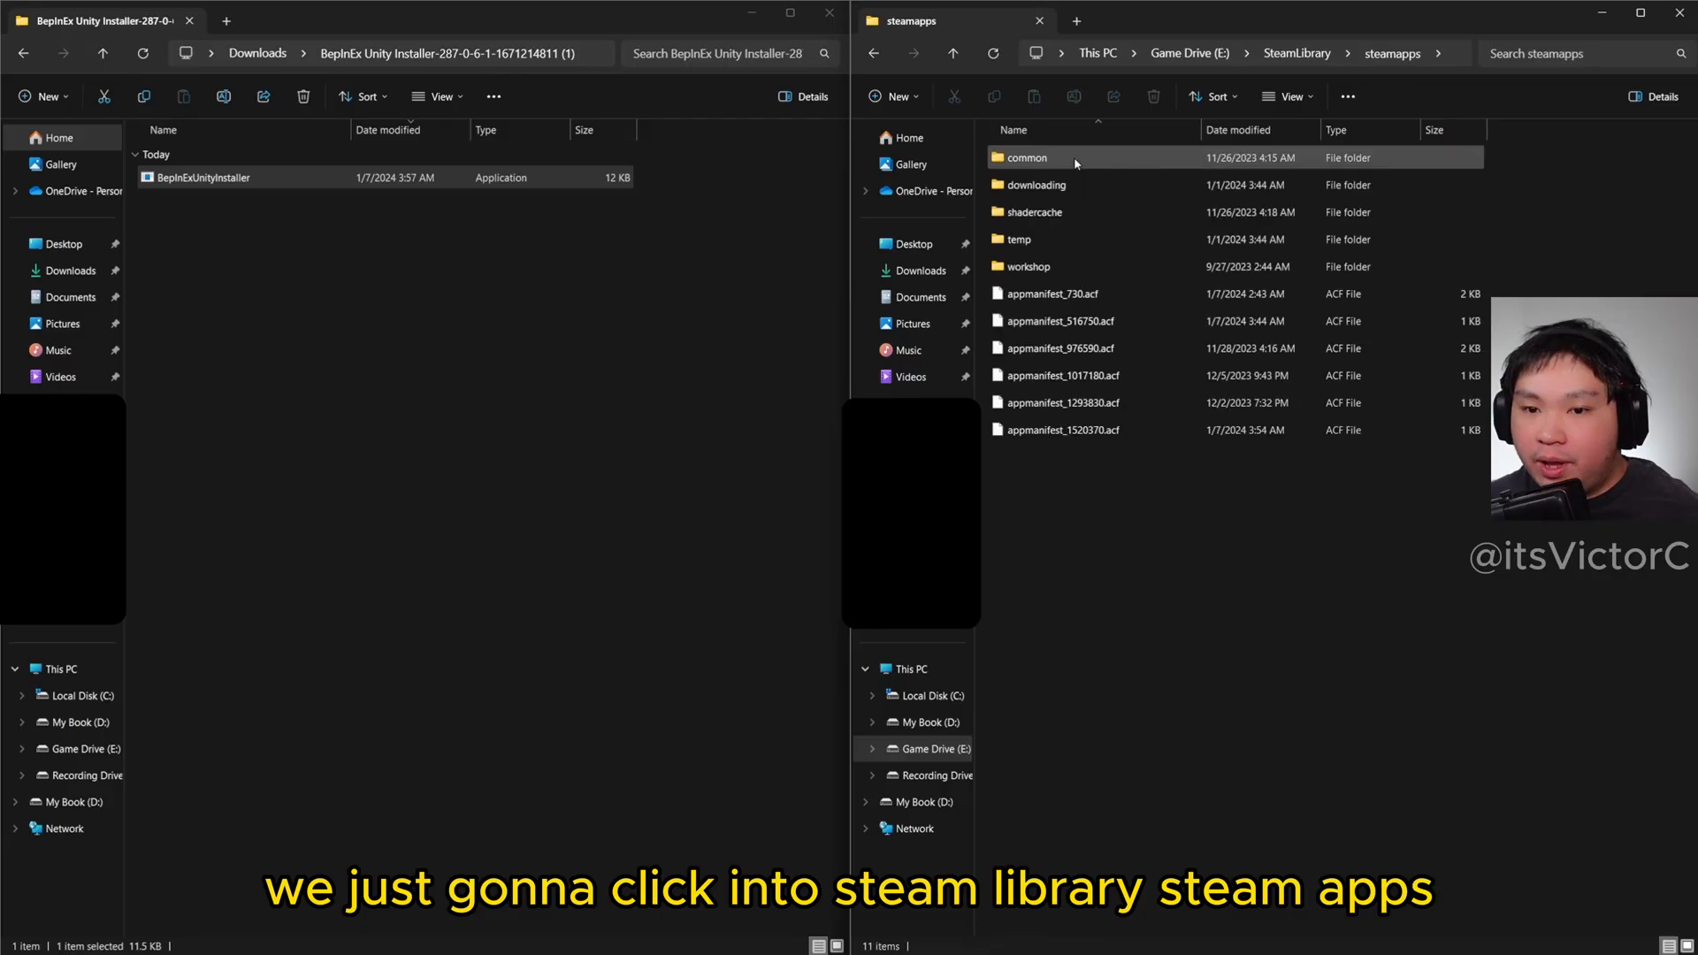
pyautogui.doubleClick(1026, 158)
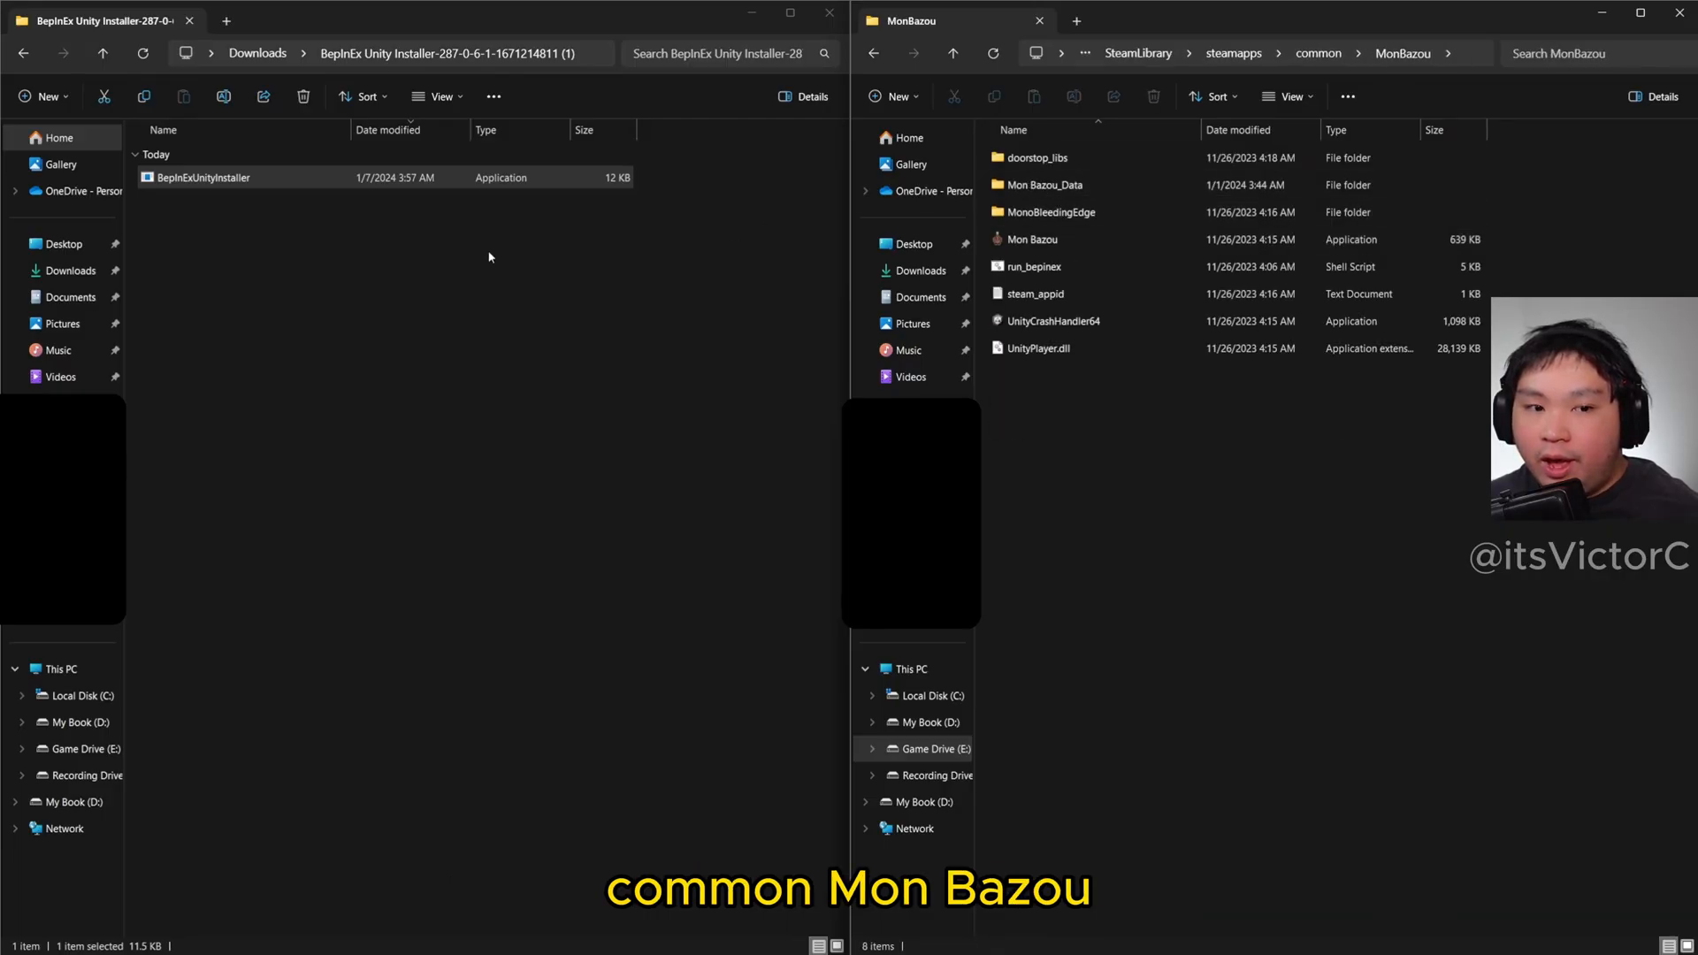
pyautogui.moveTo(202, 177); pyautogui.dragTo(1143, 524)
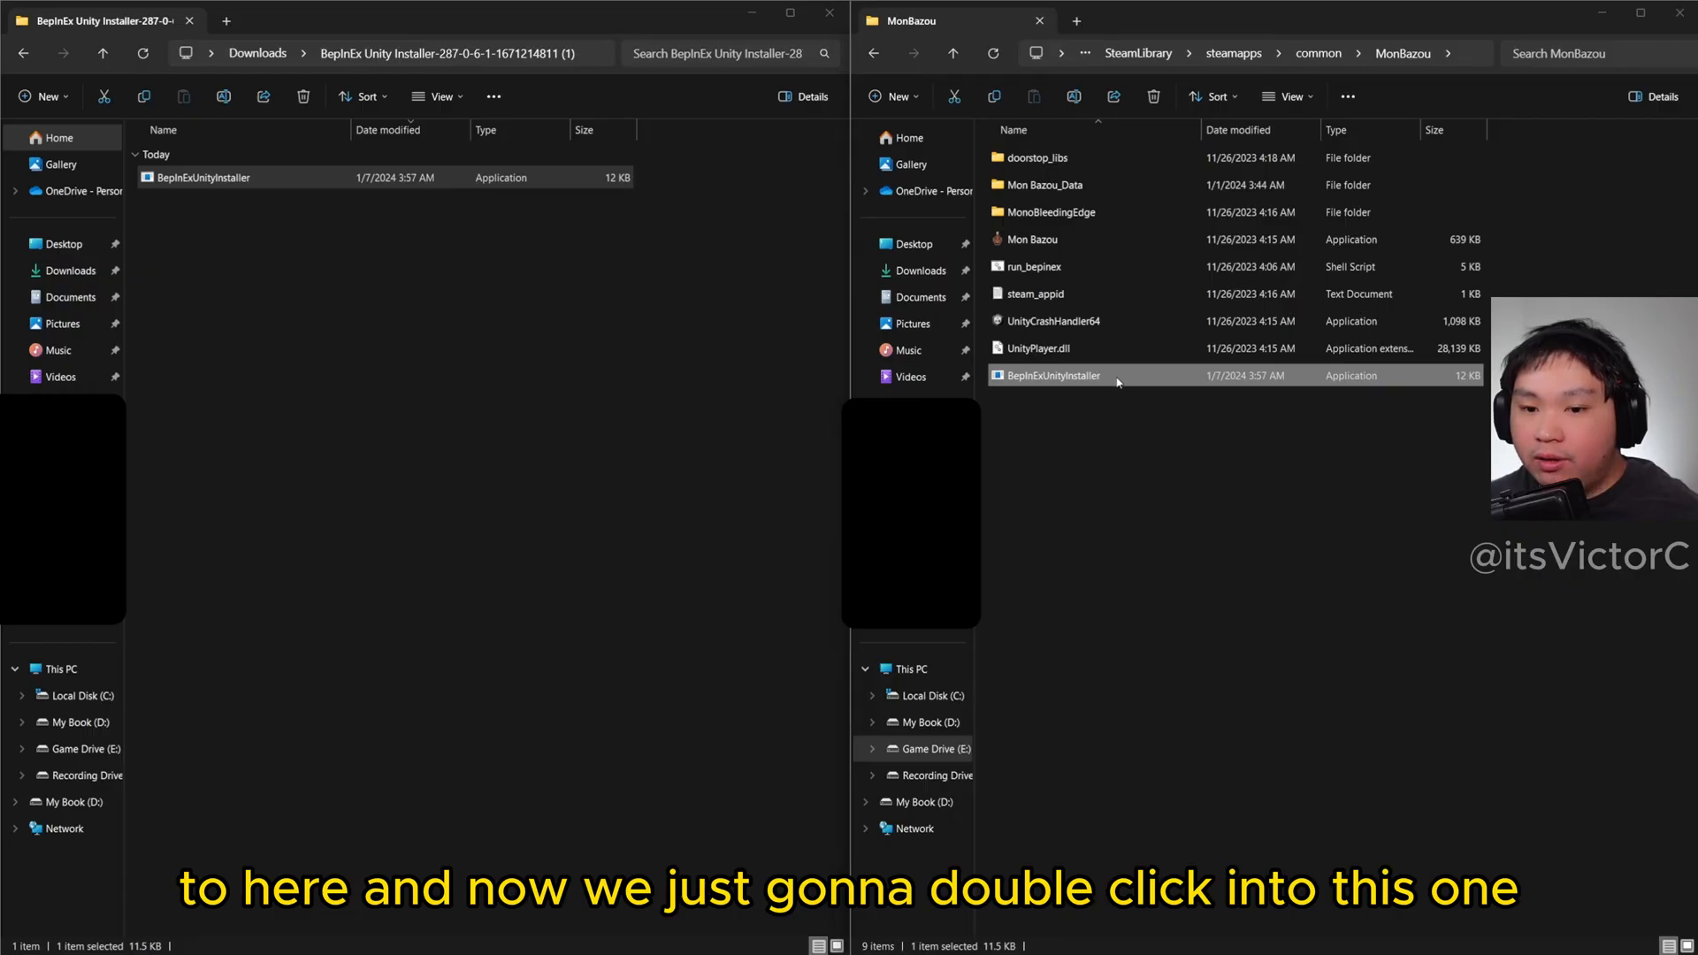
# Run the installer from the game folder, allowing it past the Windows SmartScreen warning
pyautogui.doubleClick(1049, 375)
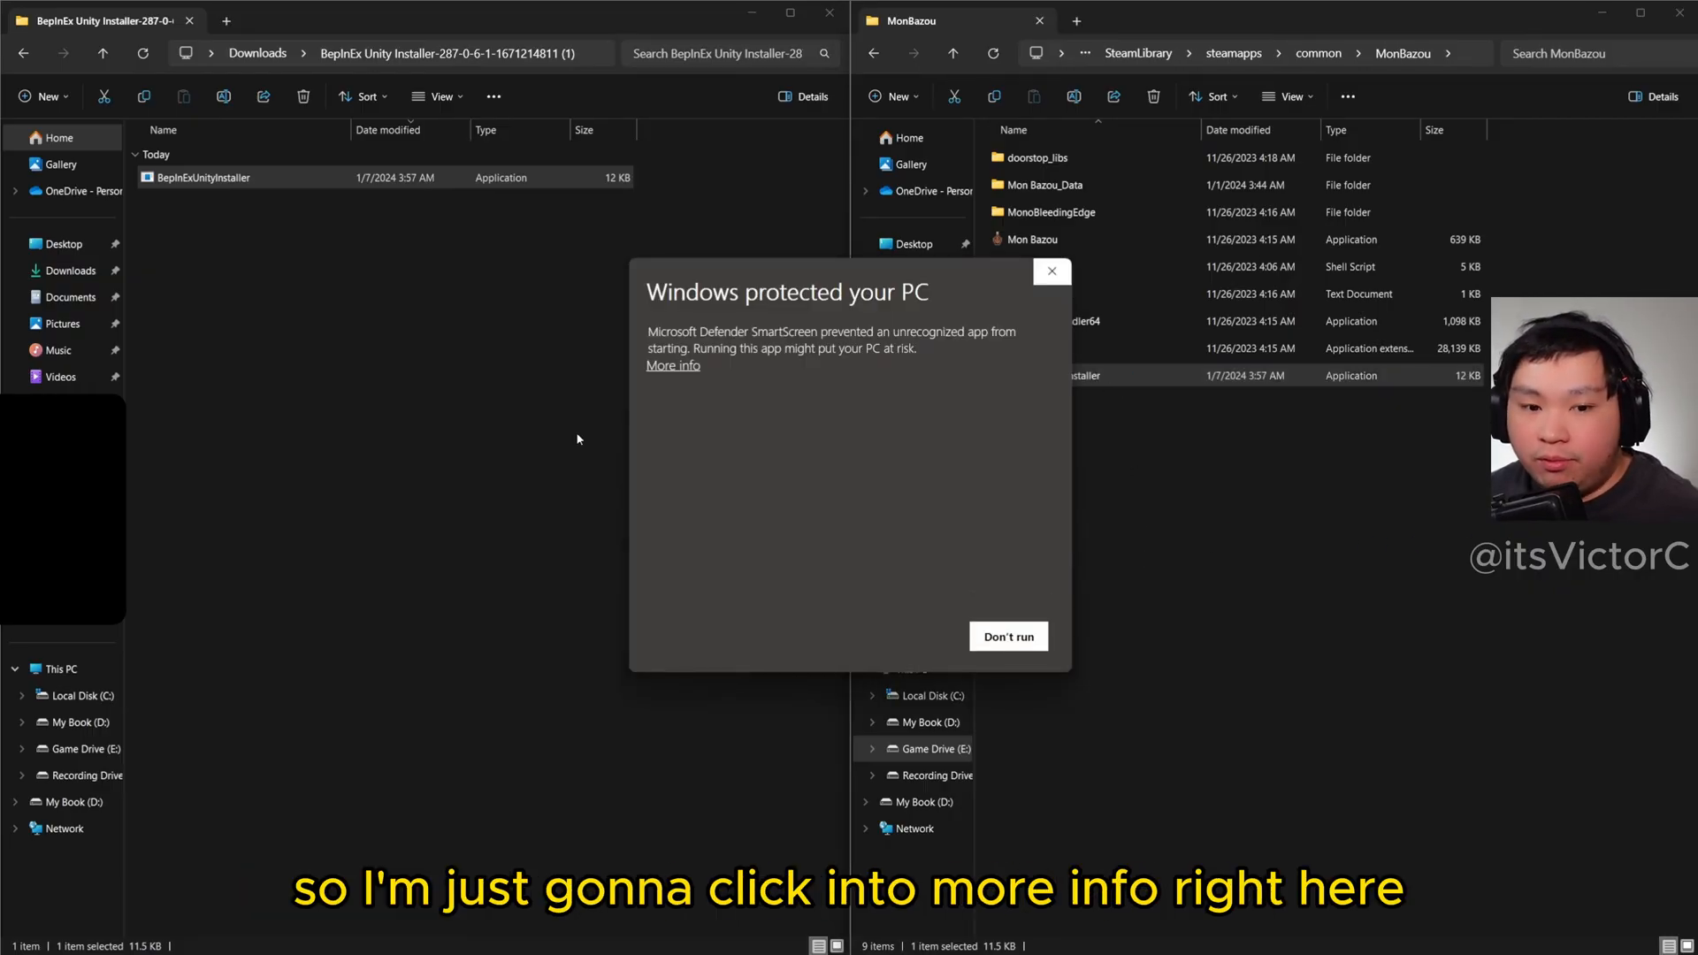
pyautogui.click(672, 365)
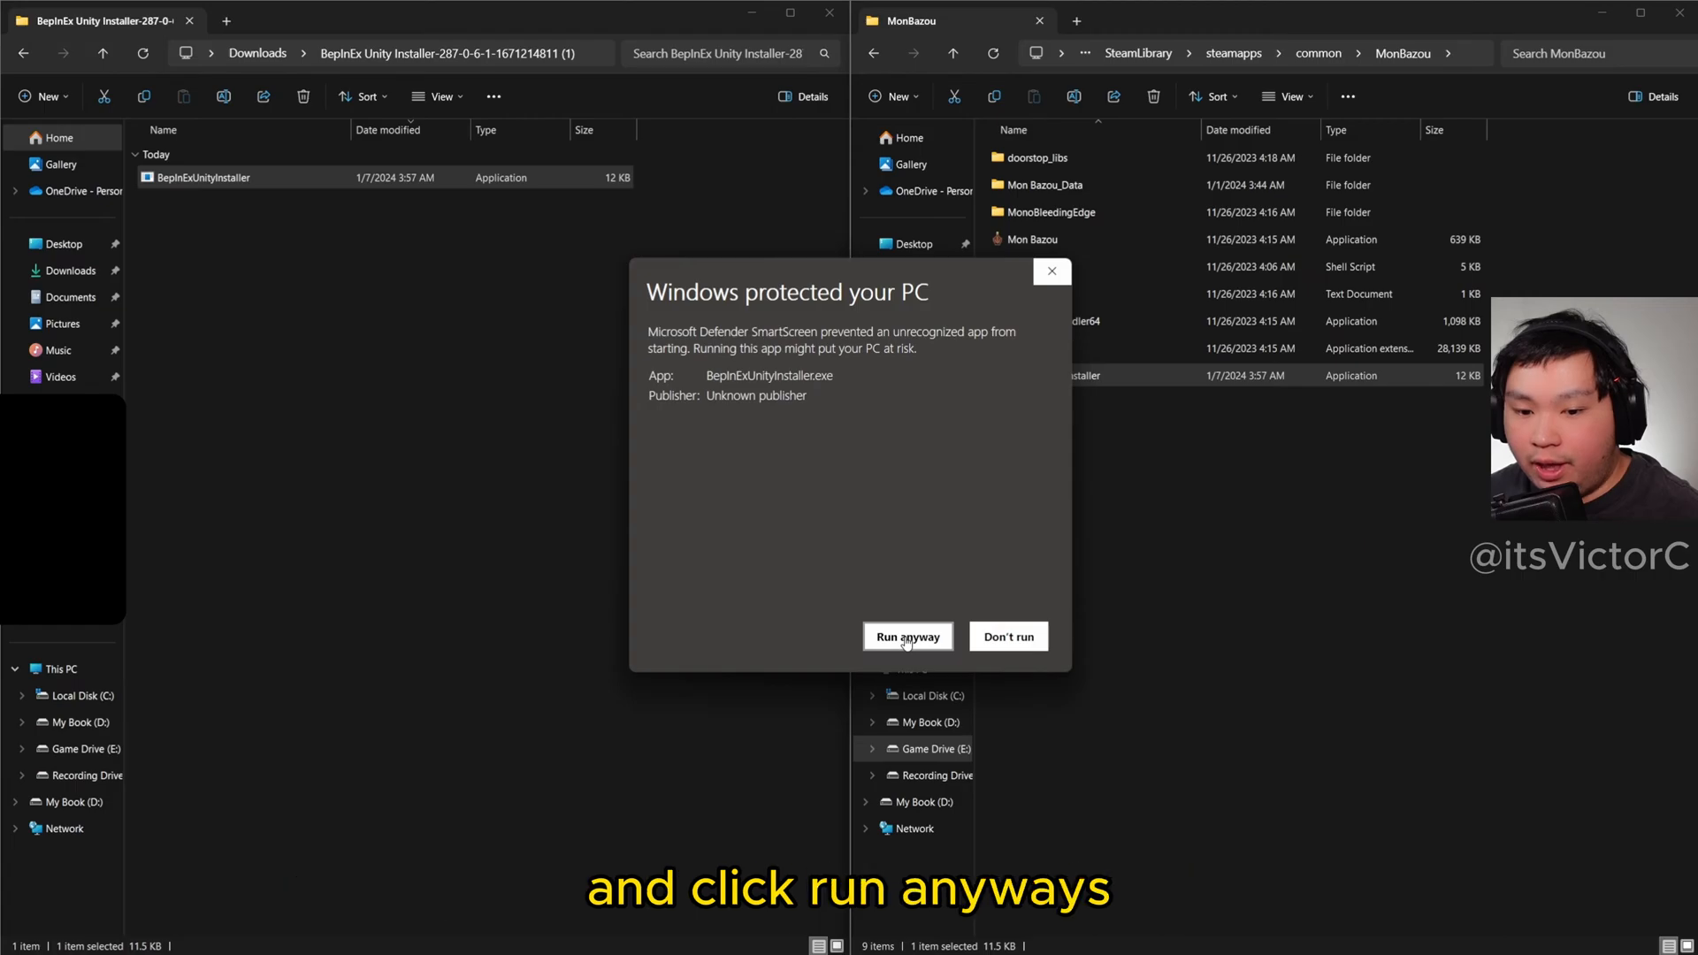
pyautogui.click(907, 637)
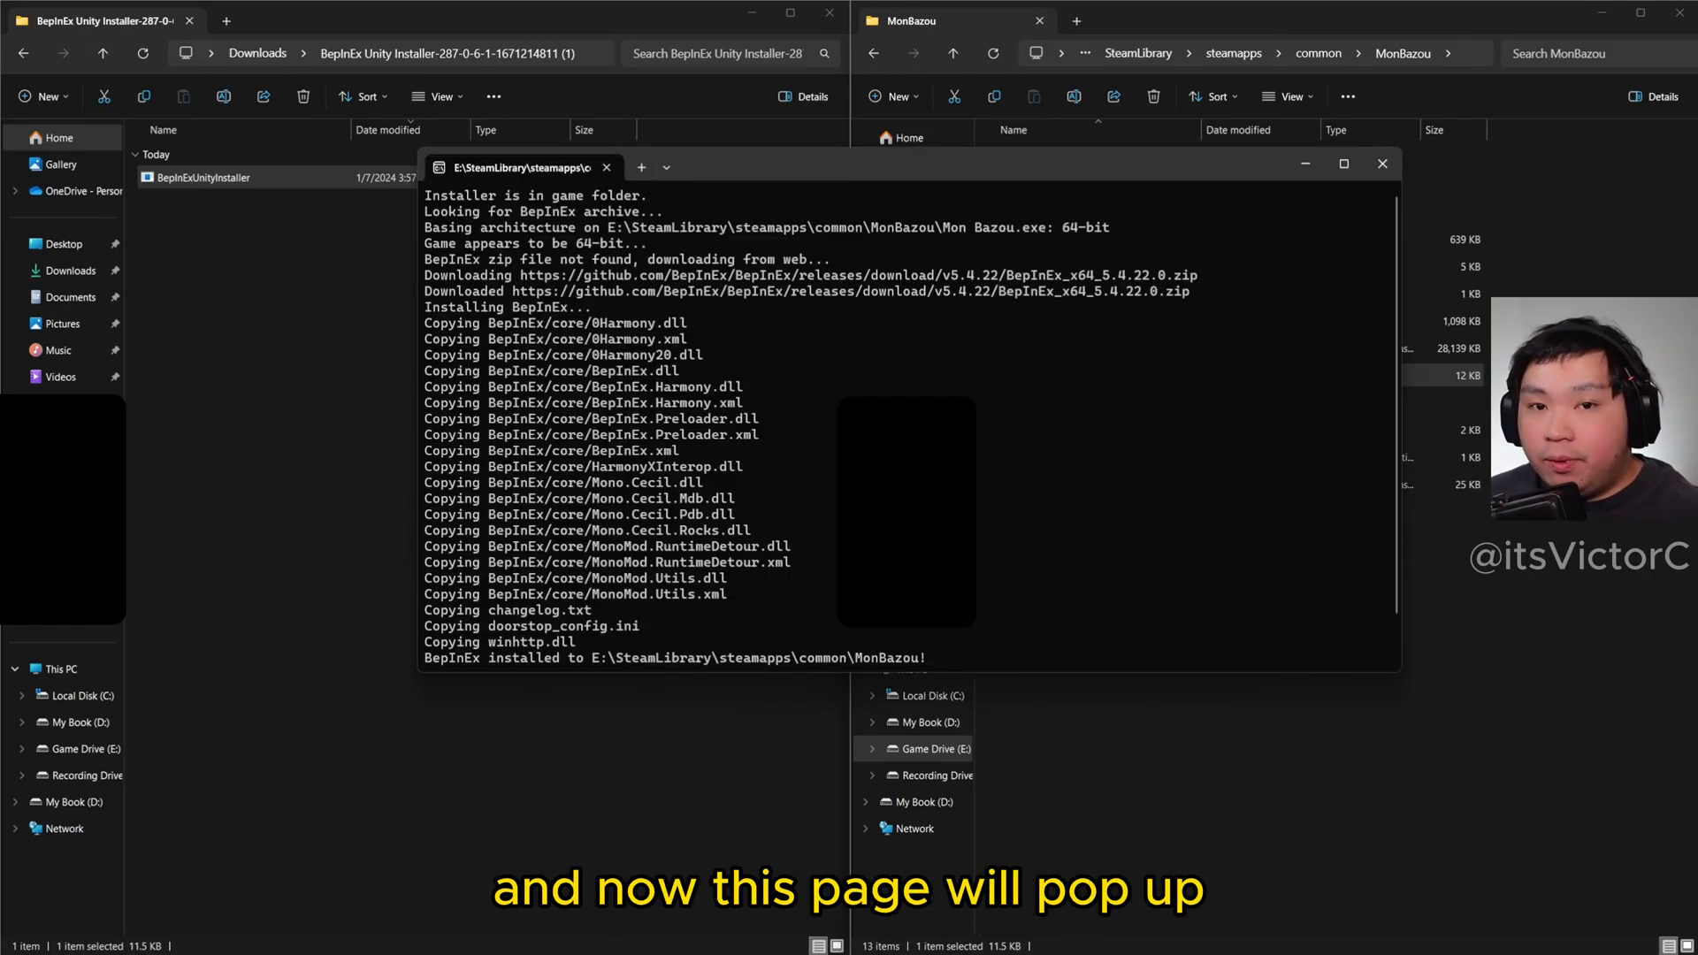